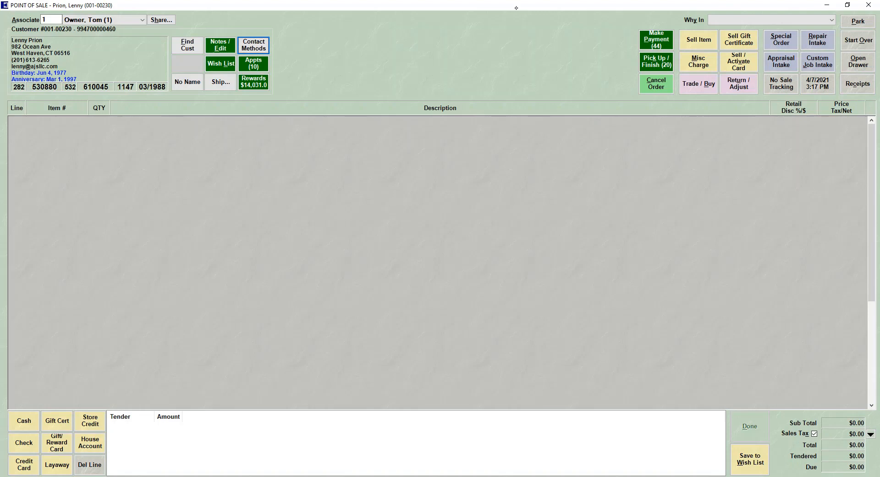
{"action": "mouse_move", "coordinate": [125, 3]}
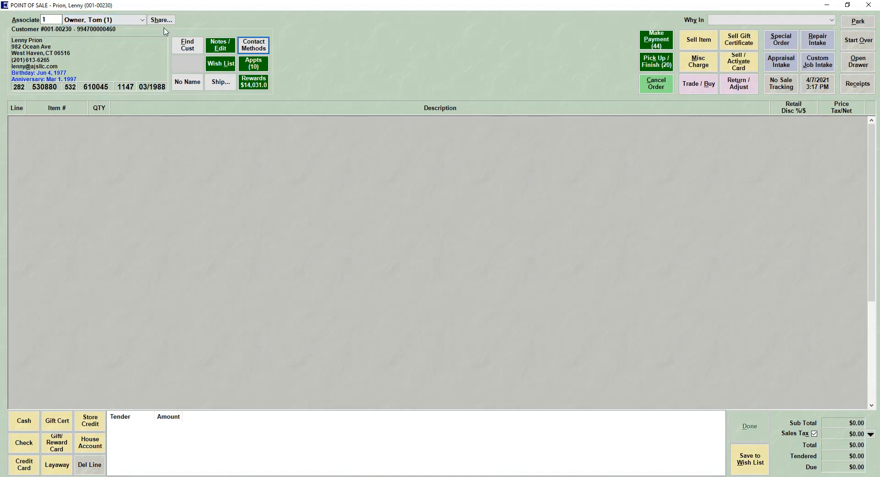
{"action": "mouse_move", "coordinate": [77, 72]}
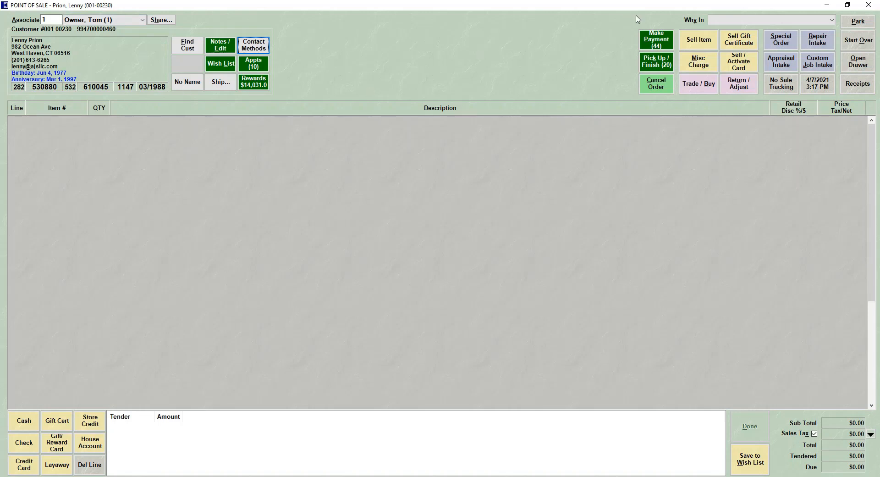
{"action": "mouse_move", "coordinate": [564, 29]}
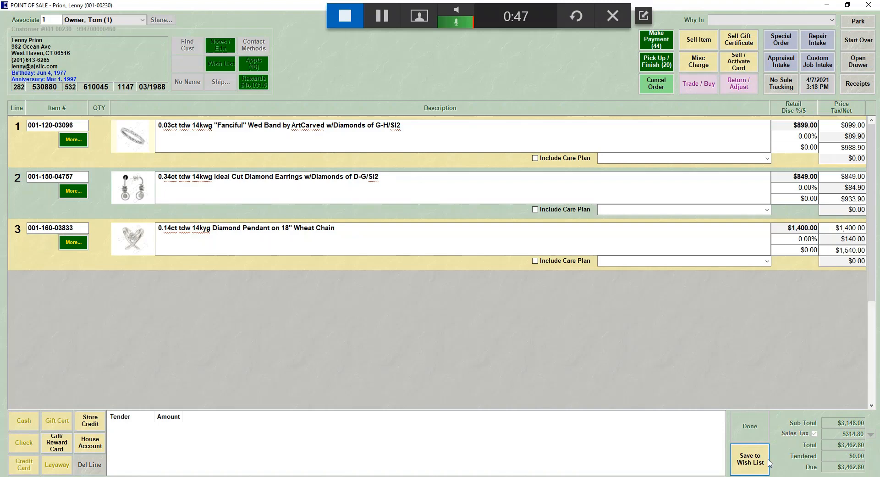
- Begin saving the items to a wish list, add a comment, and open the notification contact options
{"action": "left_click", "coordinate": [750, 459]}
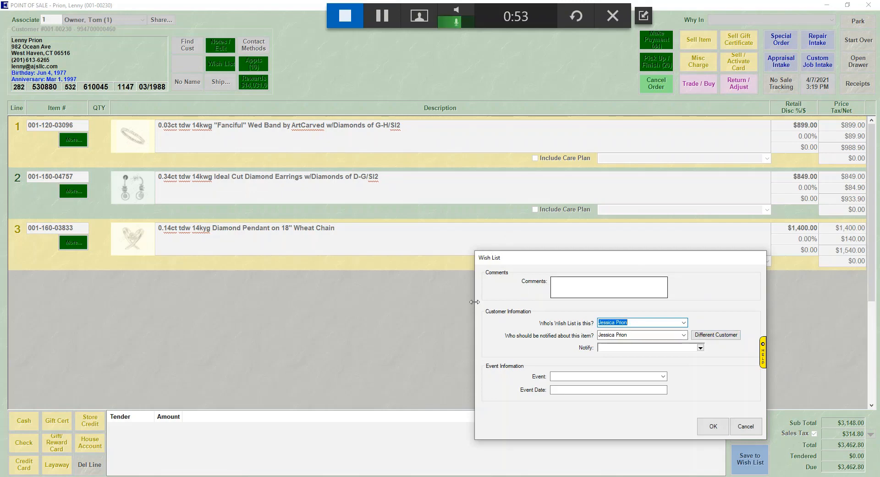
{"action": "left_click", "coordinate": [608, 286]}
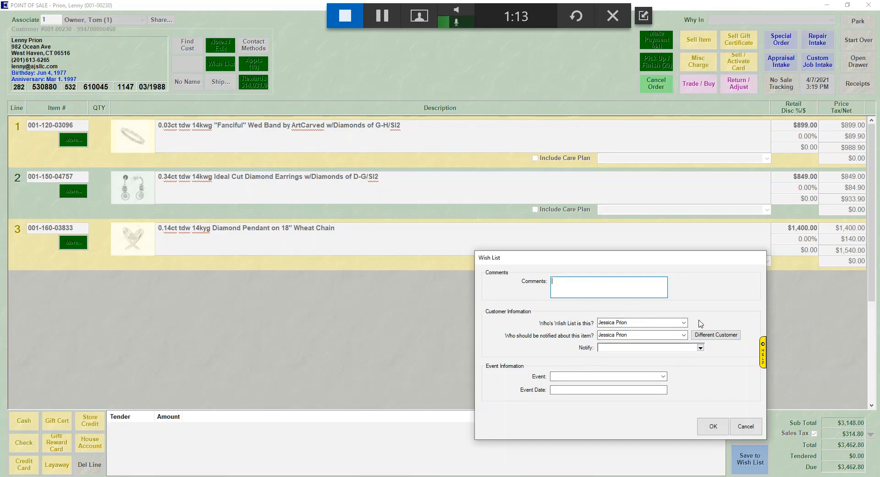
{"action": "left_click", "coordinate": [640, 321]}
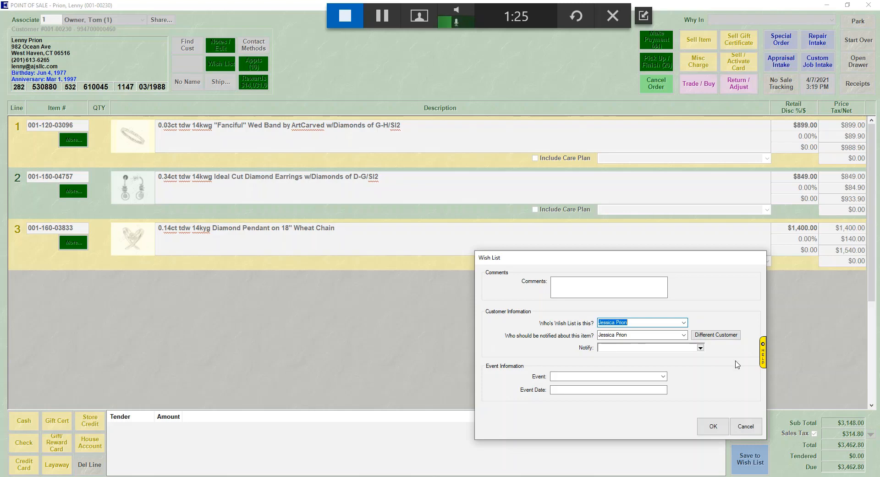
{"action": "left_click", "coordinate": [699, 347]}
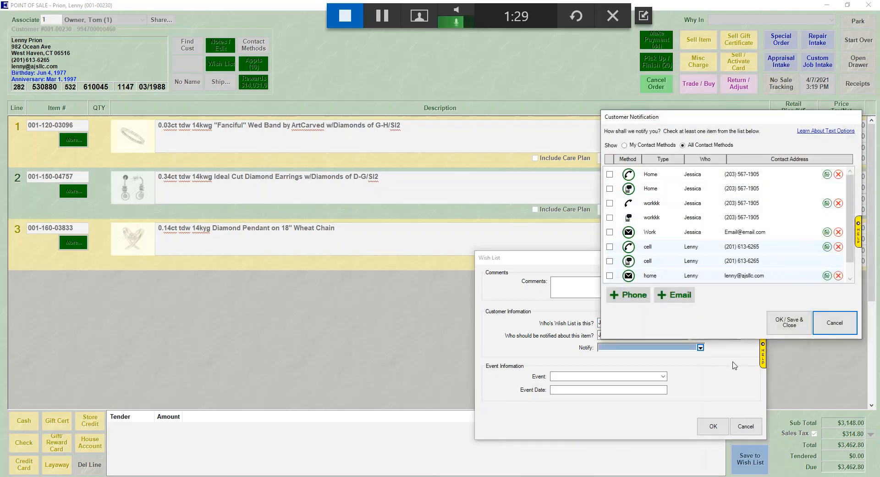
- Dismiss Customer Notification, close the Event list unchanged, and confirm the three-item wish list
{"action": "left_click", "coordinate": [835, 322]}
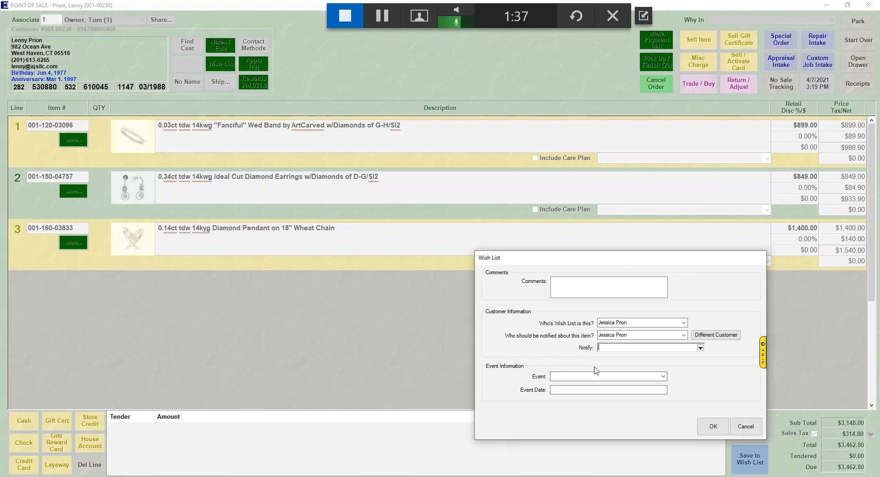
{"action": "left_click", "coordinate": [662, 376]}
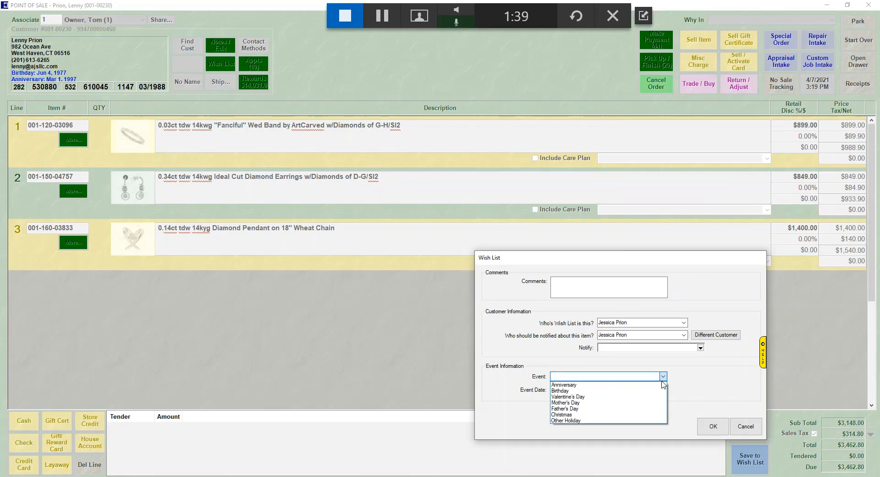
{"action": "mouse_move", "coordinate": [567, 421]}
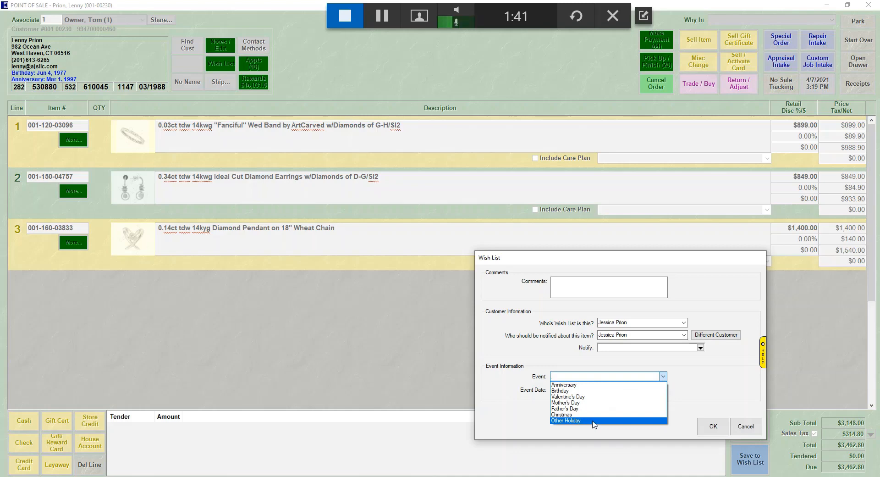
{"action": "left_click", "coordinate": [564, 385]}
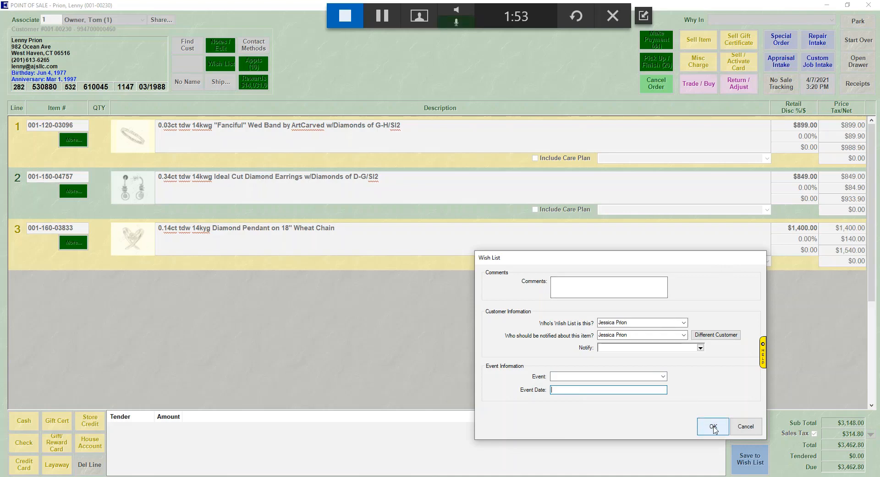
{"action": "left_click", "coordinate": [713, 426]}
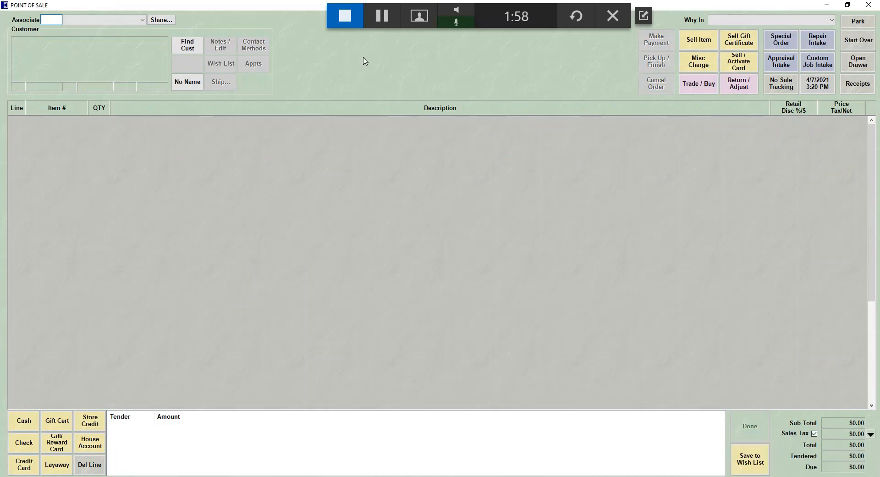
- Find the customer by last name 'prici' and show their wish list items
{"action": "left_click", "coordinate": [187, 44]}
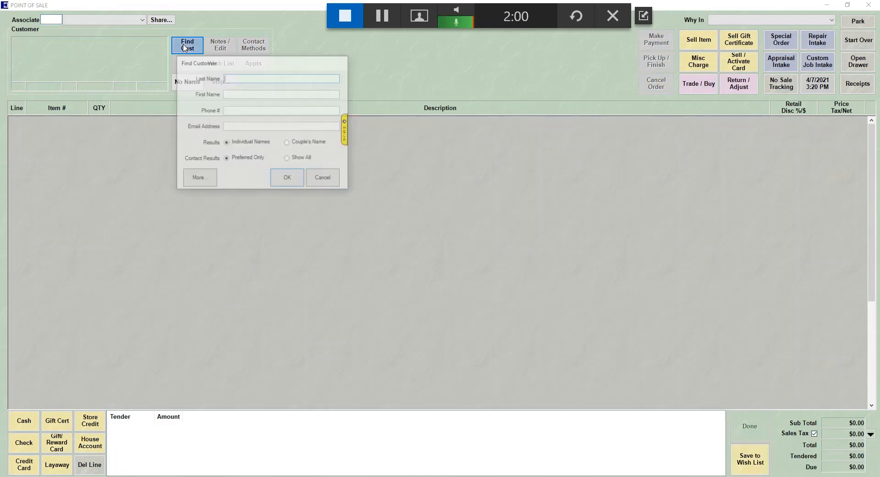
{"action": "type", "text": "prici"}
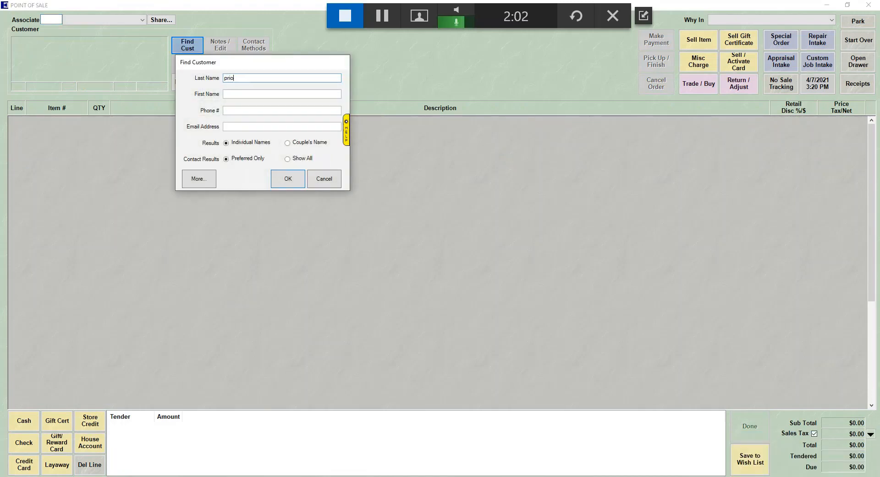
{"action": "left_click", "coordinate": [287, 179]}
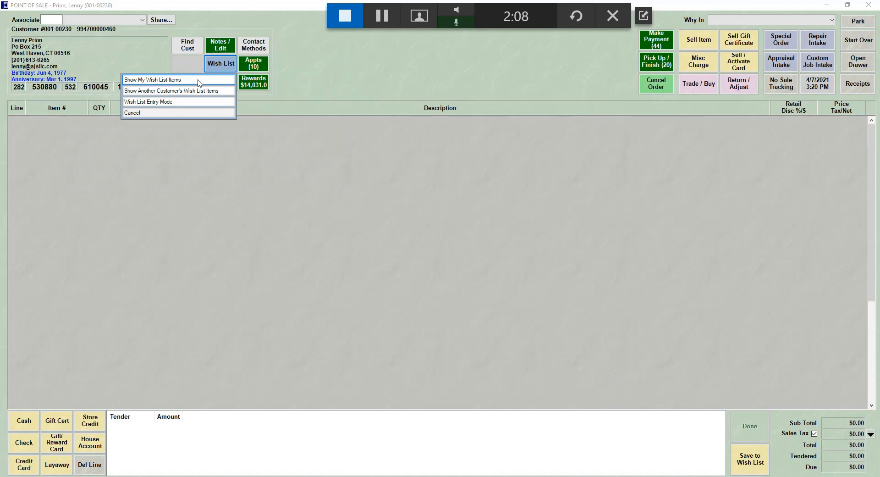
{"action": "left_click", "coordinate": [152, 80]}
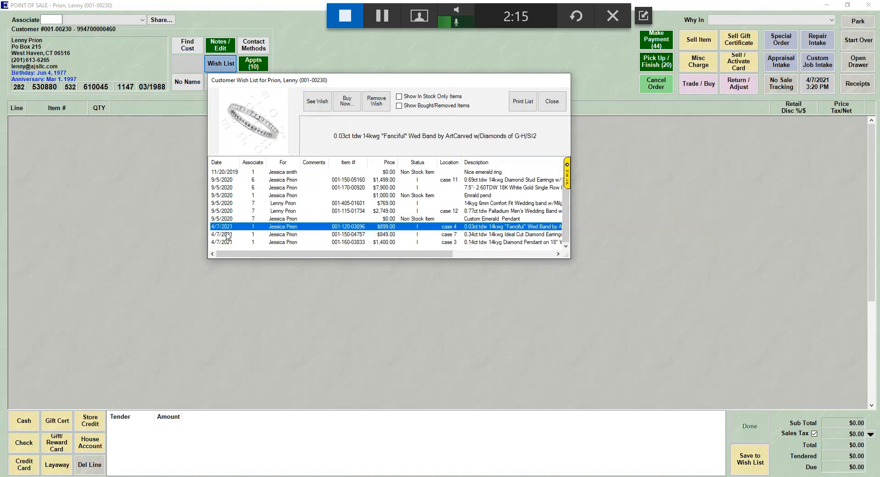
- Select the diamond pendant entry, then close the Customer Wish List window
{"action": "left_click", "coordinate": [337, 242]}
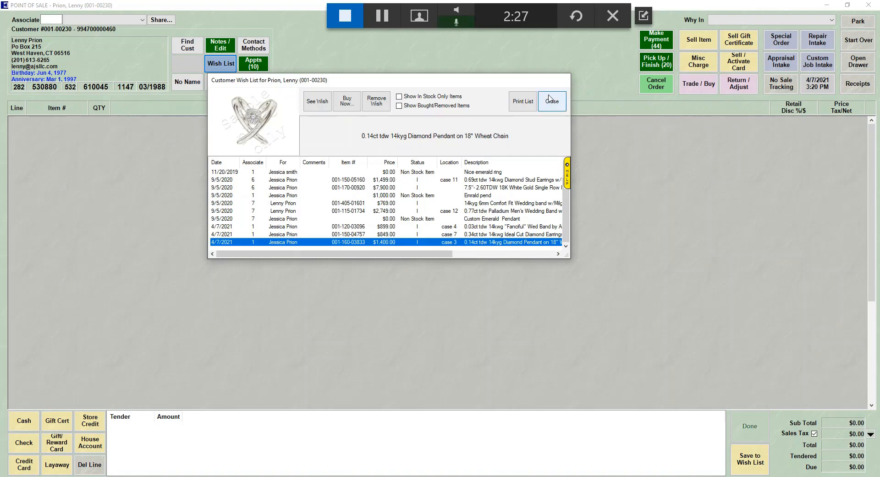
{"action": "left_click", "coordinate": [552, 101]}
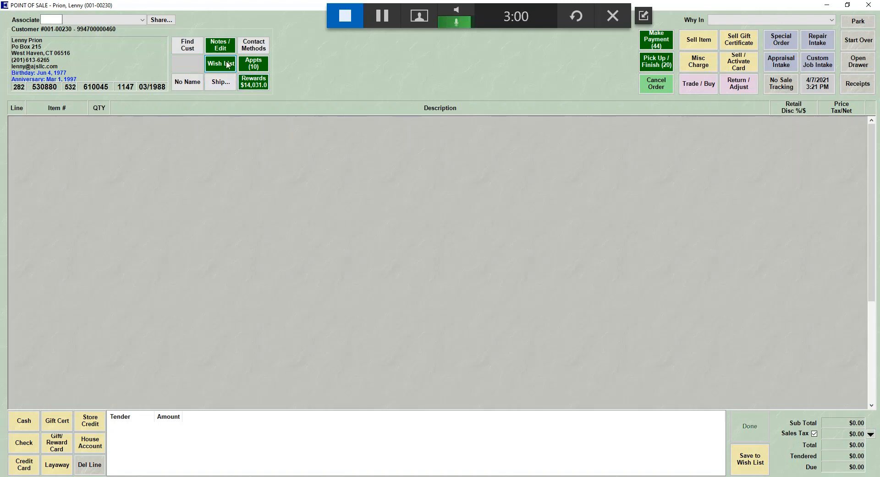
- Open the Wish List options, dismiss the missing-associate warning, and reopen the options
{"action": "left_click", "coordinate": [220, 63]}
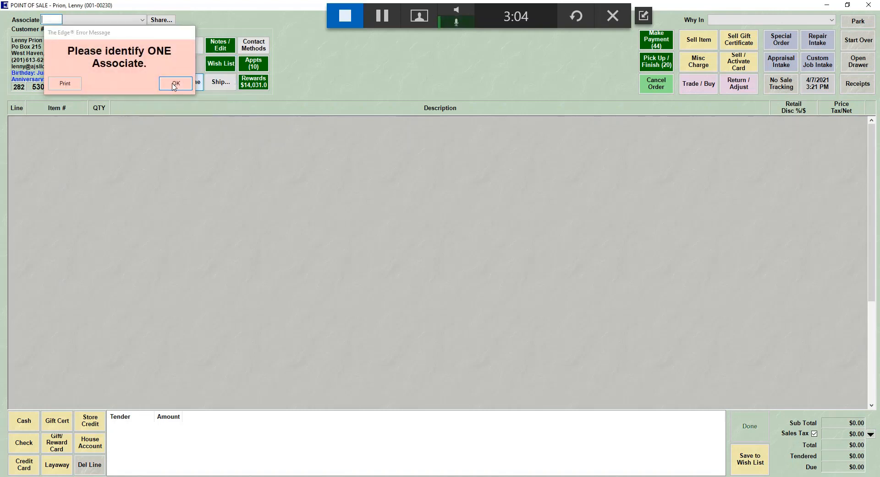
{"action": "left_click", "coordinate": [175, 83]}
{"action": "type", "text": "1"}
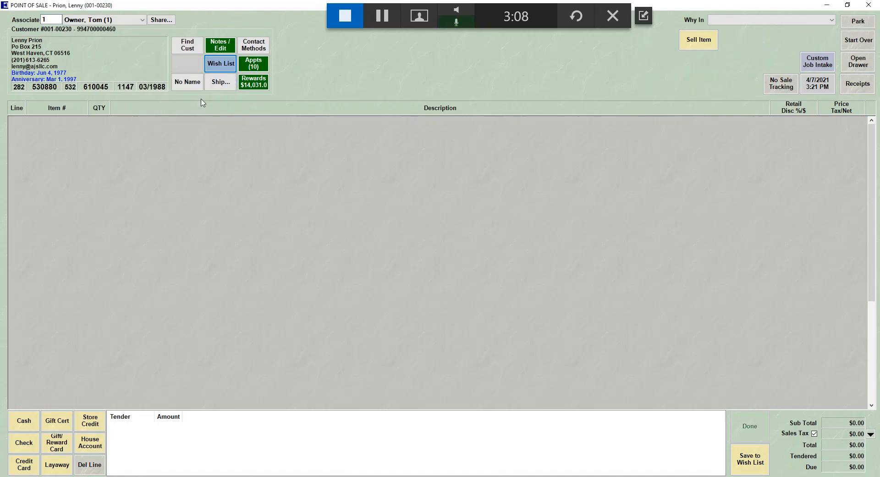
{"action": "left_click", "coordinate": [220, 63]}
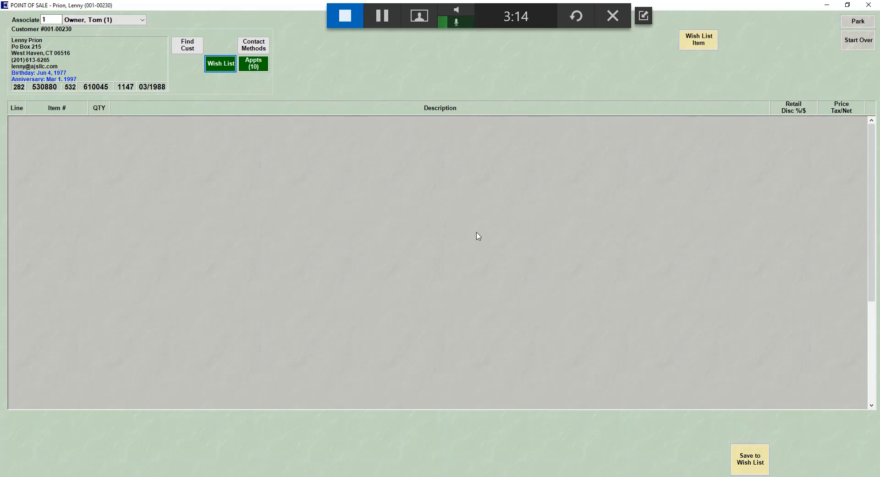
{"action": "mouse_move", "coordinate": [698, 40]}
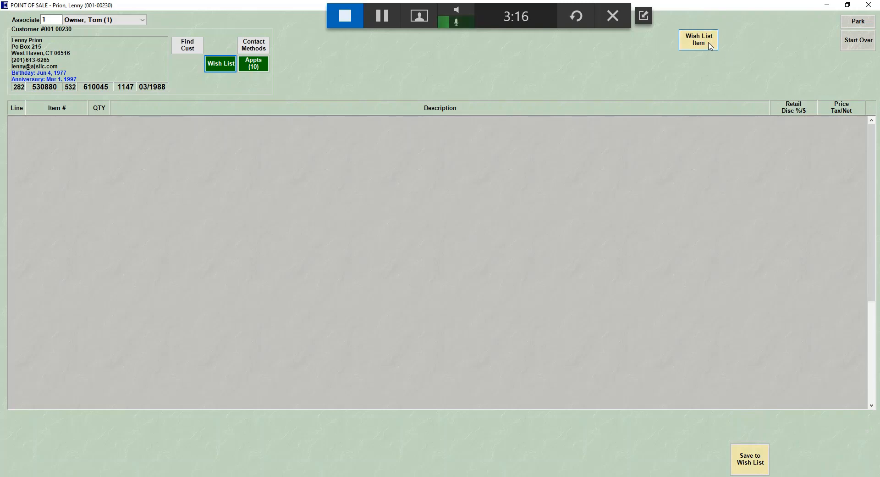
{"action": "mouse_move", "coordinate": [714, 85]}
{"action": "type", "text": "001-200-01786"}
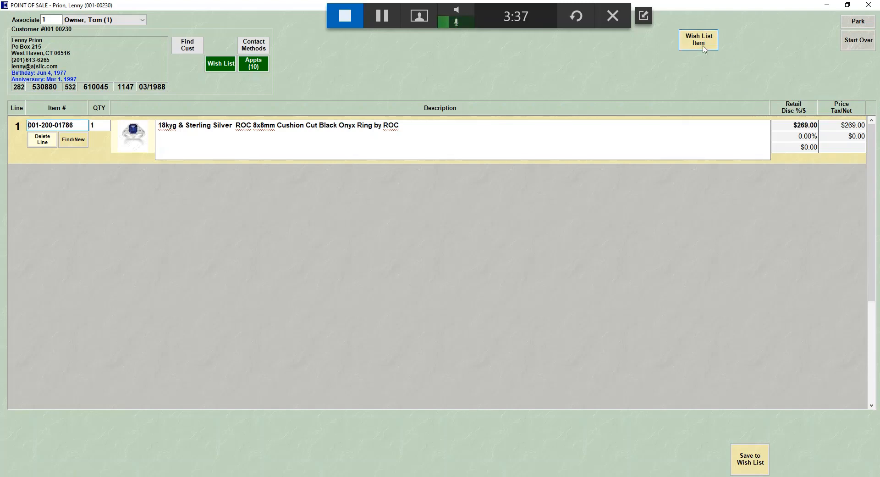
- Add a non-stock AB Vendor diamond with style ANT9C/66 and a comment as line 2
{"action": "left_click", "coordinate": [698, 39]}
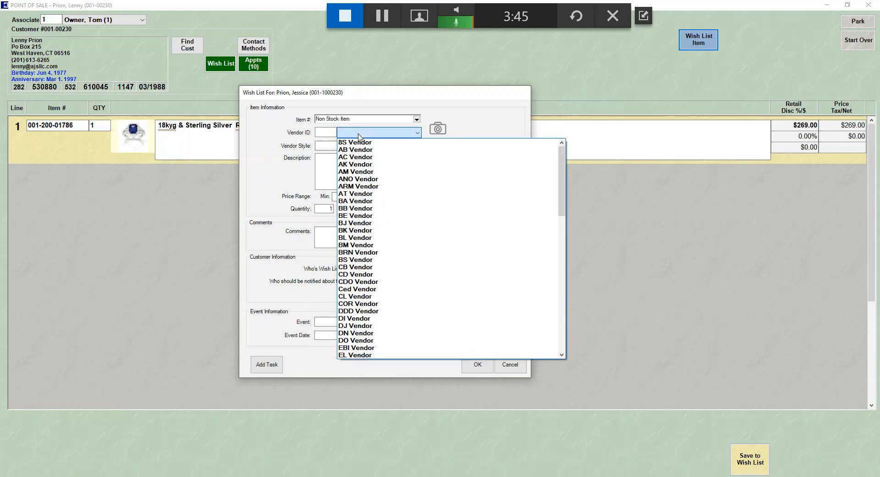
{"action": "left_click", "coordinate": [355, 149]}
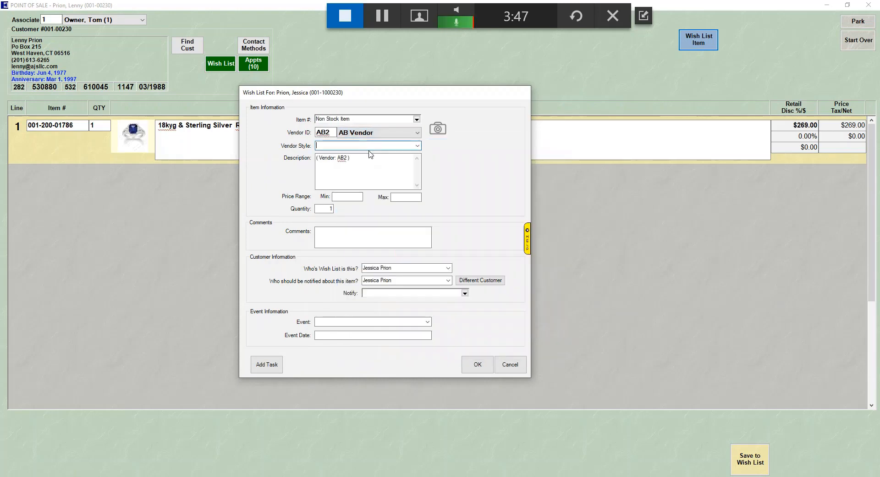
{"action": "left_click", "coordinate": [416, 145]}
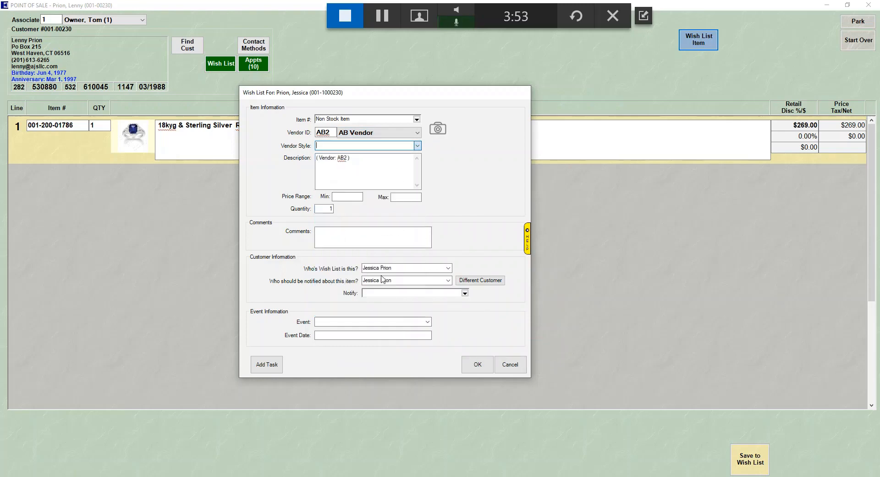
{"action": "type", "text": "ANT9C/66"}
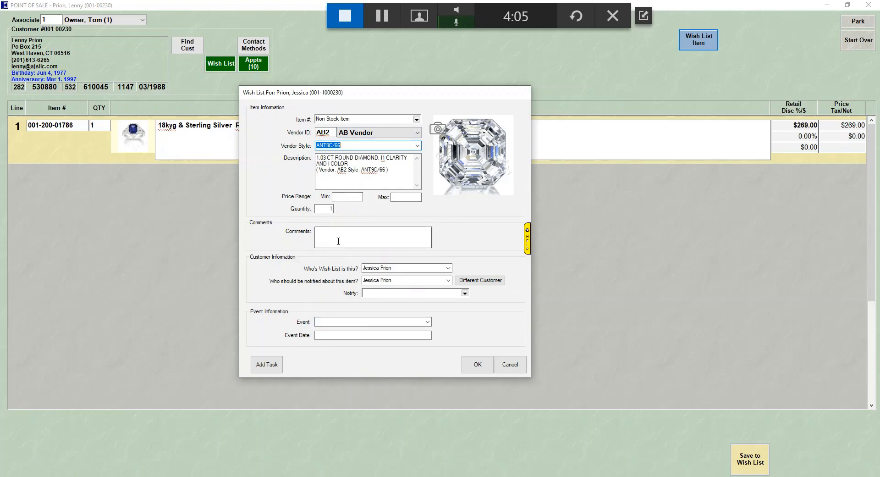
{"action": "left_click", "coordinate": [372, 236]}
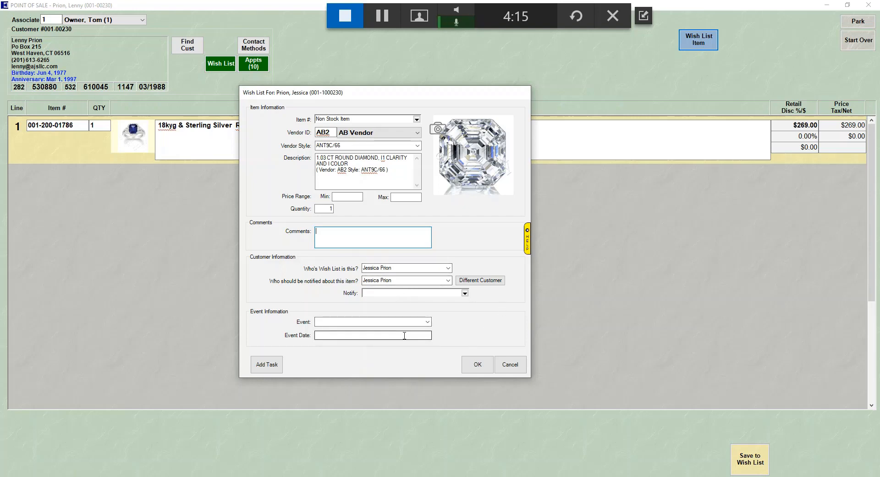
{"action": "left_click", "coordinate": [477, 364]}
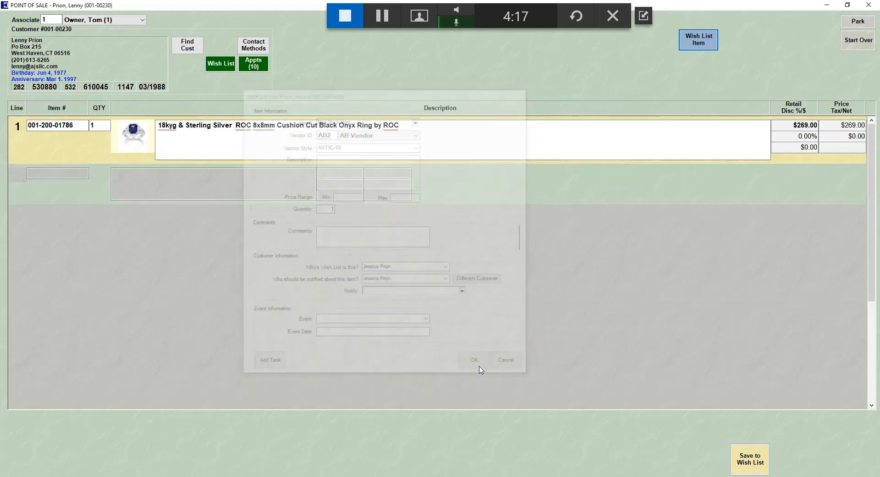
{"action": "left_click", "coordinate": [474, 359]}
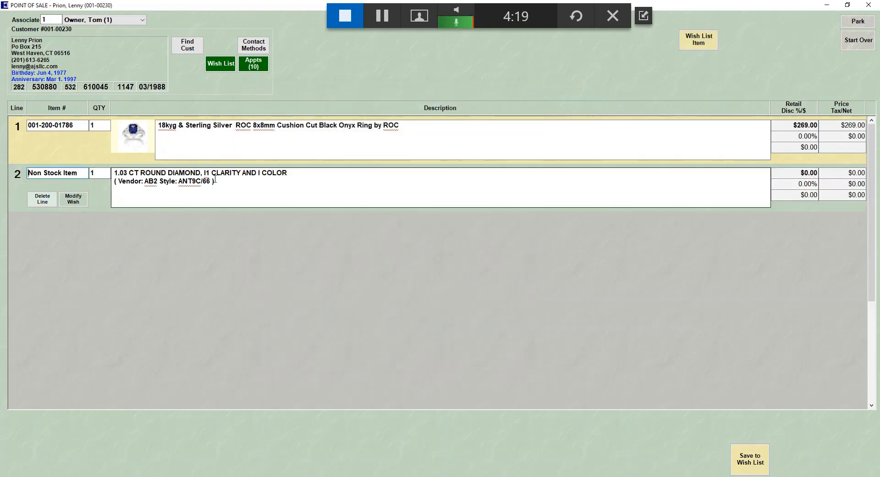
- Search sold items for the 14kyg butterfly pendant with pink sapphire and add it as line 3
{"action": "left_click", "coordinate": [698, 40]}
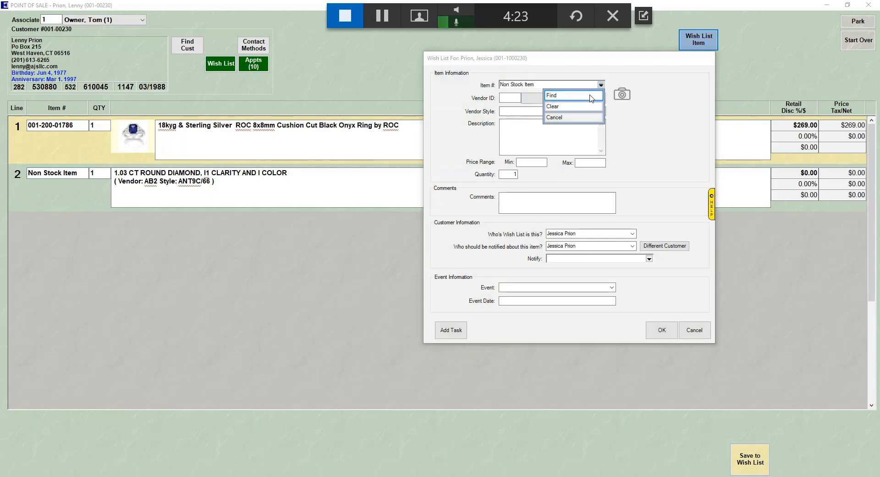
{"action": "left_click", "coordinate": [551, 94]}
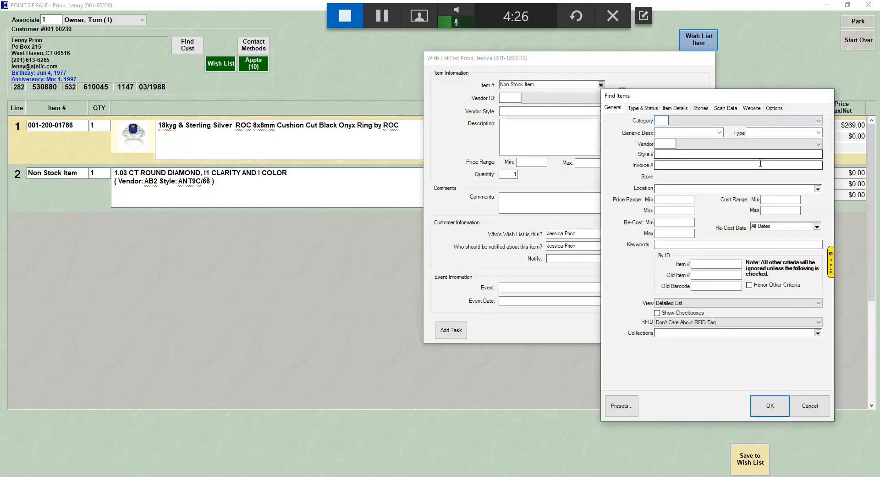
{"action": "left_click", "coordinate": [643, 107]}
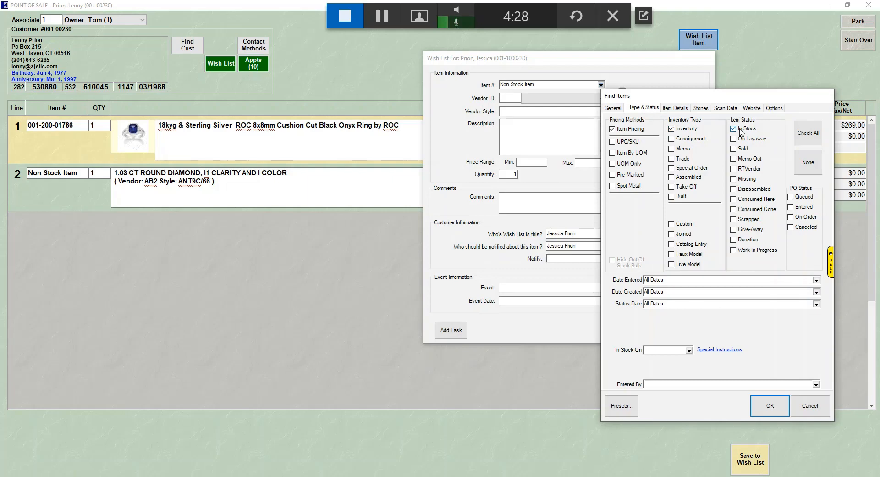
{"action": "left_click", "coordinate": [733, 148]}
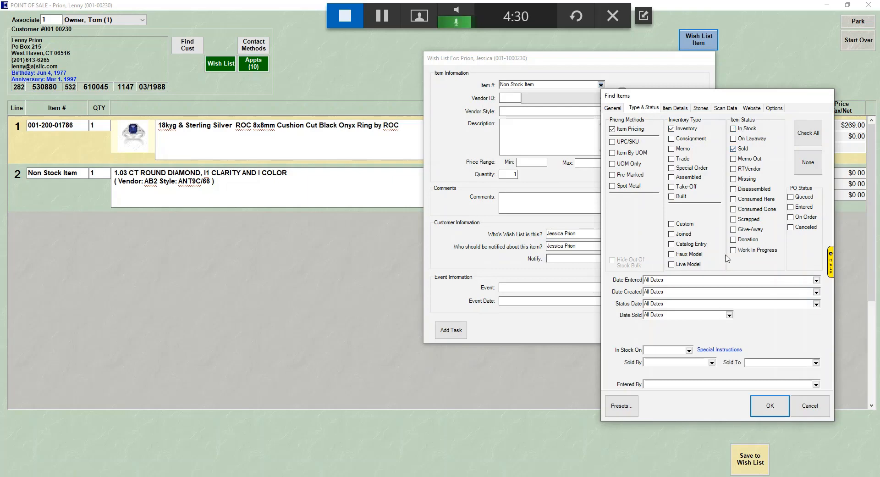
{"action": "mouse_move", "coordinate": [740, 229]}
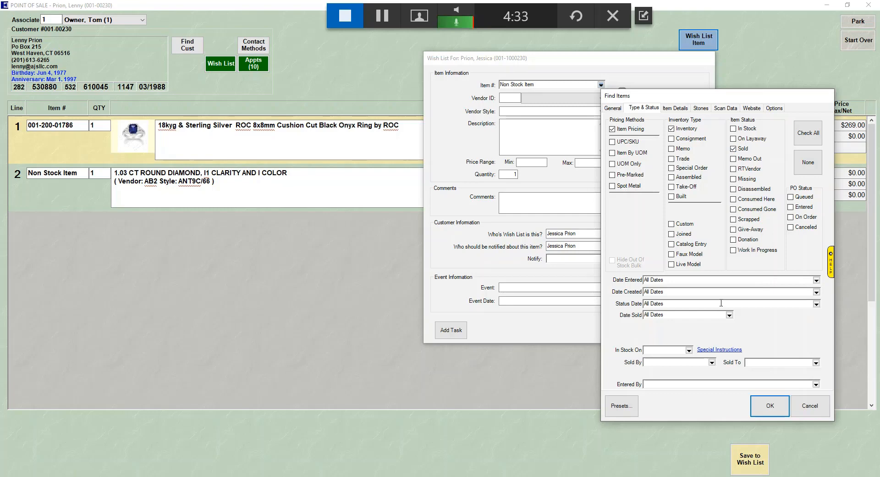
{"action": "mouse_move", "coordinate": [784, 298]}
{"action": "type", "text": "prion"}
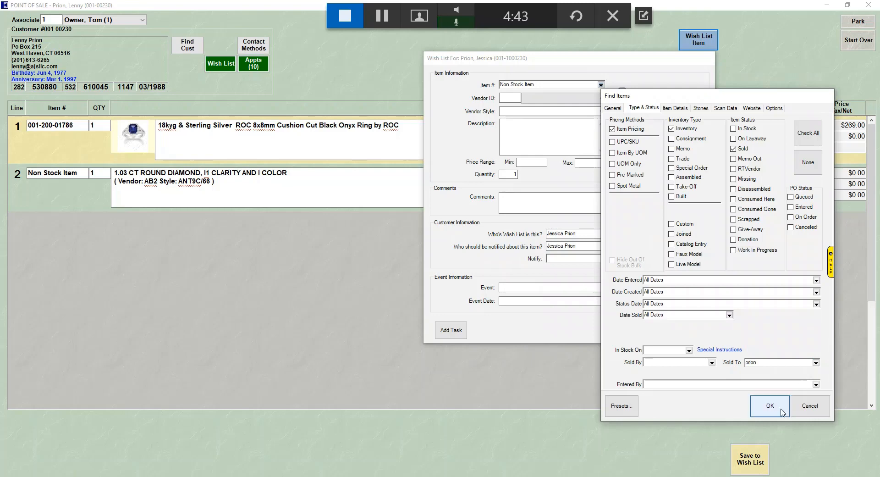
{"action": "left_click", "coordinate": [769, 405]}
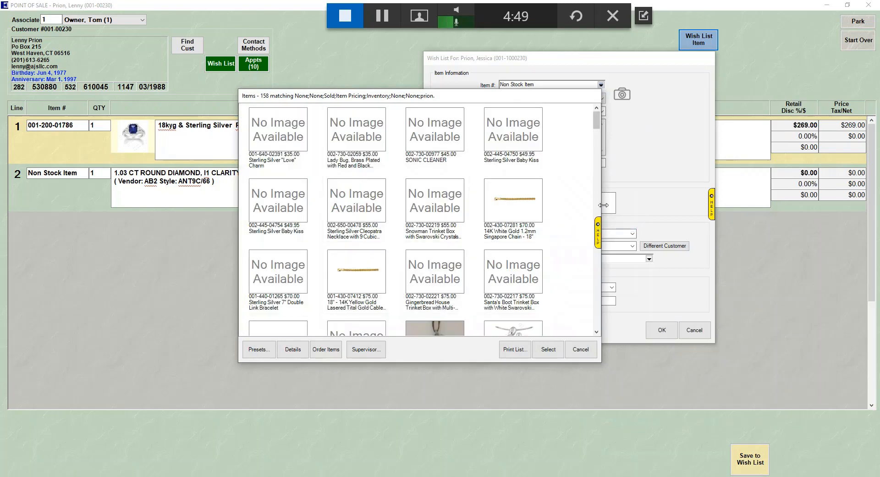
{"action": "scroll", "scroll_direction": "down", "scroll_amount": 3}
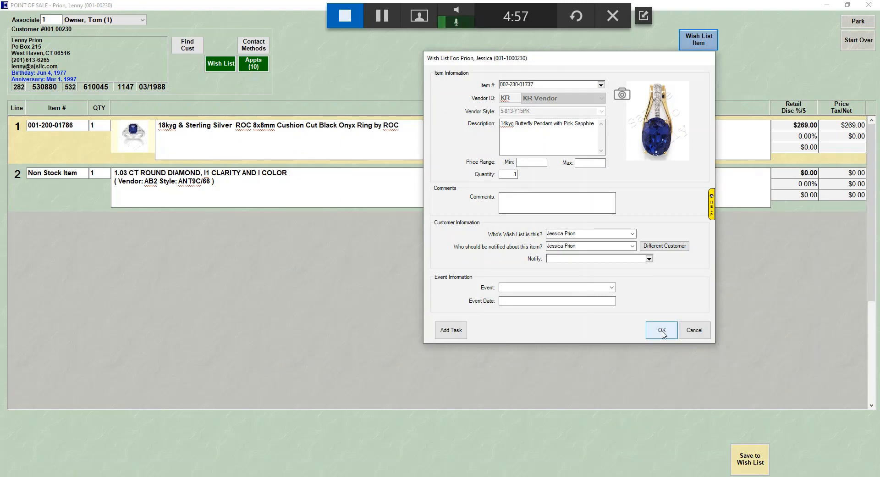
{"action": "left_click", "coordinate": [661, 329]}
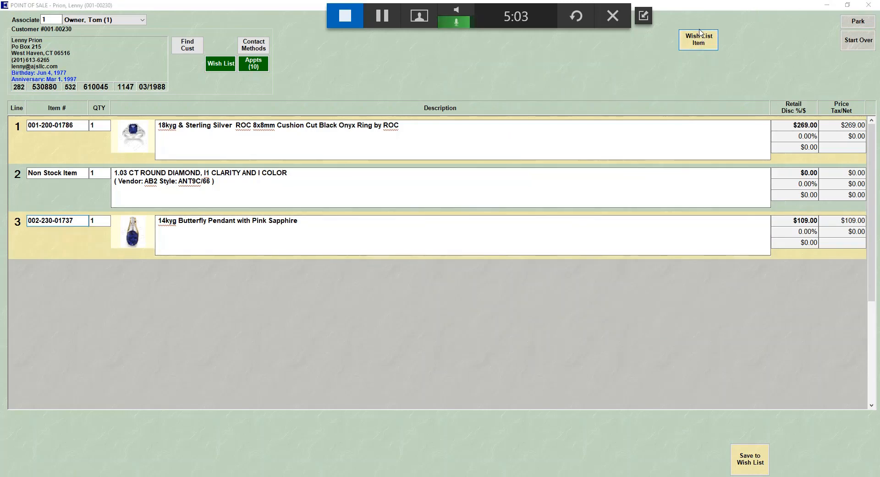
- Add a non-stock wish described as 'Nice pair of emer...' earrings as line 4
{"action": "left_click", "coordinate": [698, 40]}
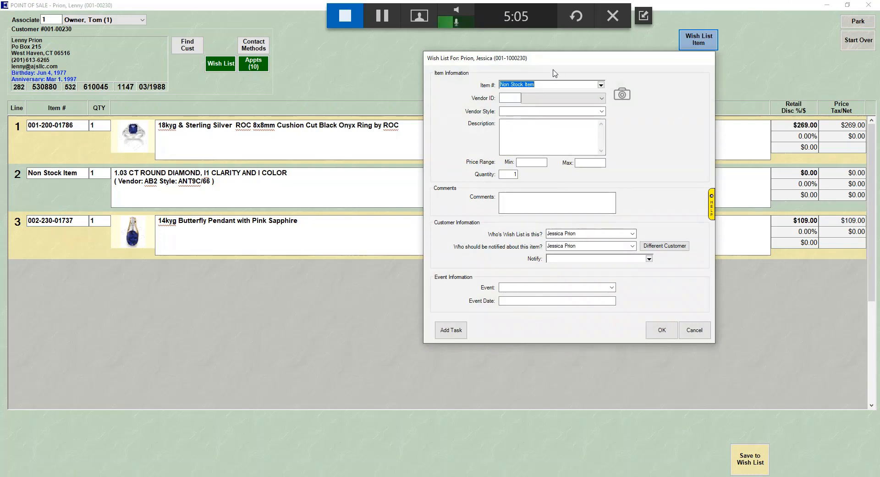
{"action": "left_click", "coordinate": [551, 137]}
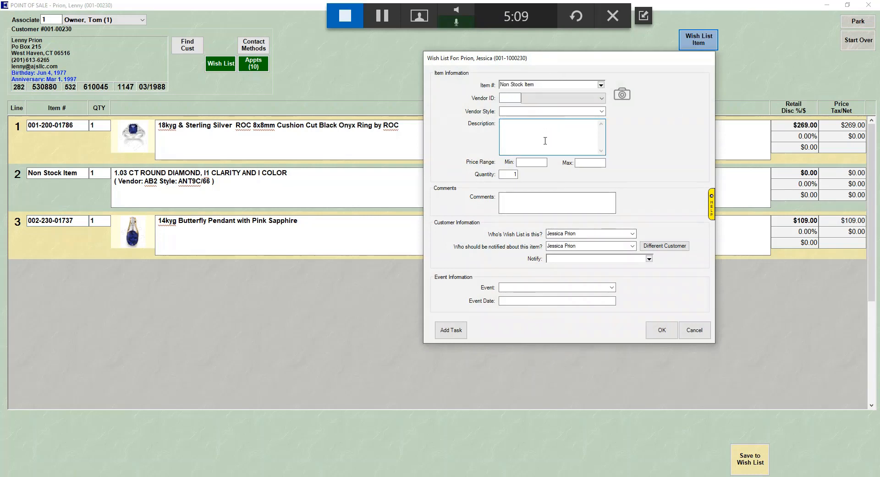
{"action": "type", "text": "Nice pair"}
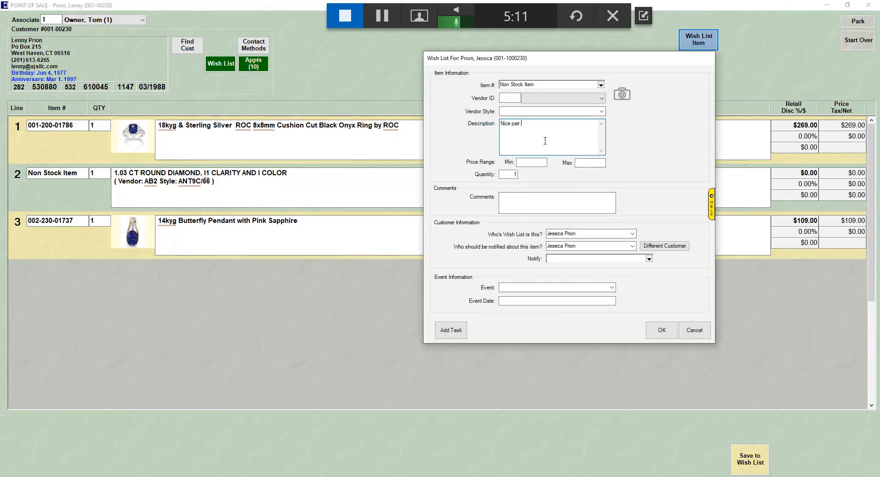
{"action": "type", "text": "of emerald earring"}
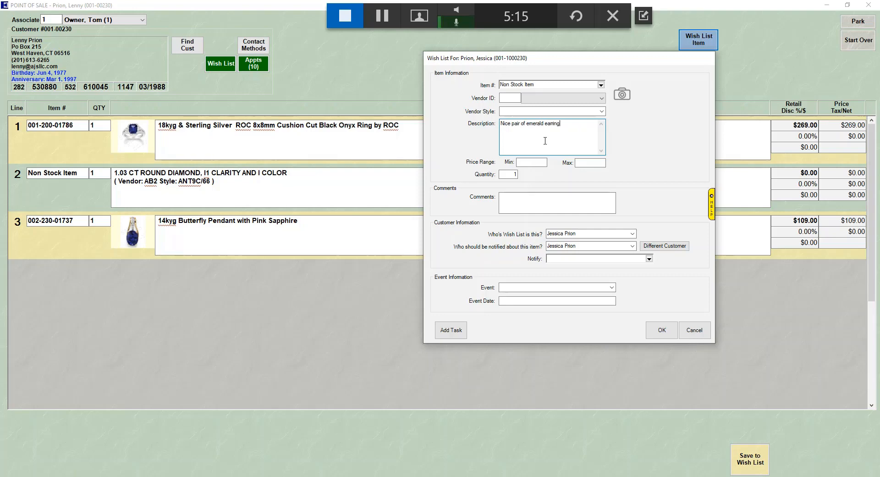
{"action": "left_click", "coordinate": [660, 330]}
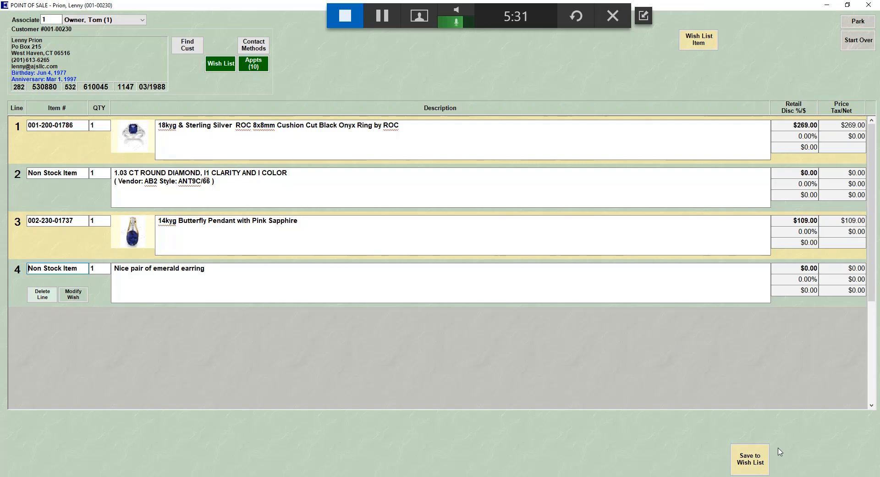
- Save all four items to the wish list and begin a customer lookup
{"action": "left_click", "coordinate": [750, 459]}
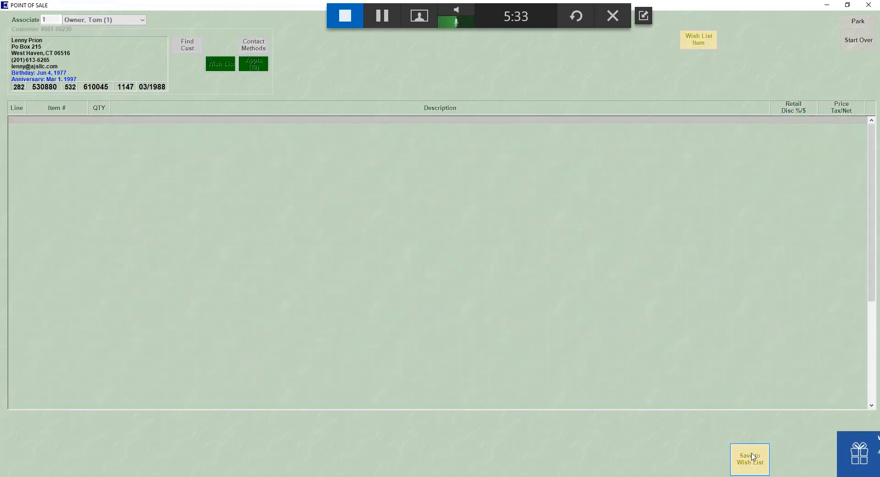
{"action": "left_click", "coordinate": [749, 457]}
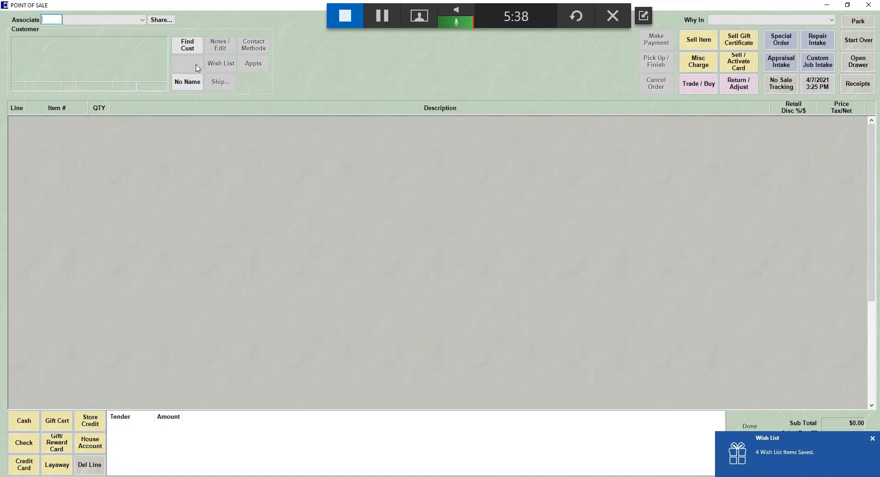
{"action": "left_click", "coordinate": [187, 45]}
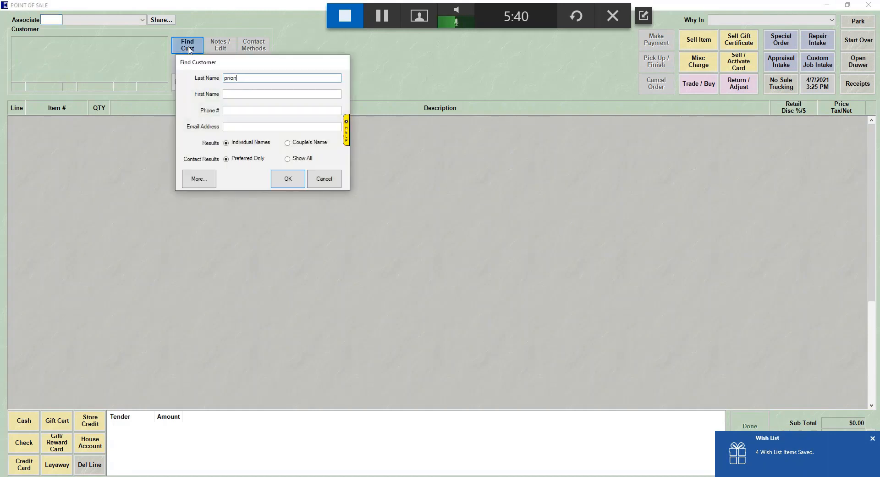
{"action": "left_click", "coordinate": [287, 179]}
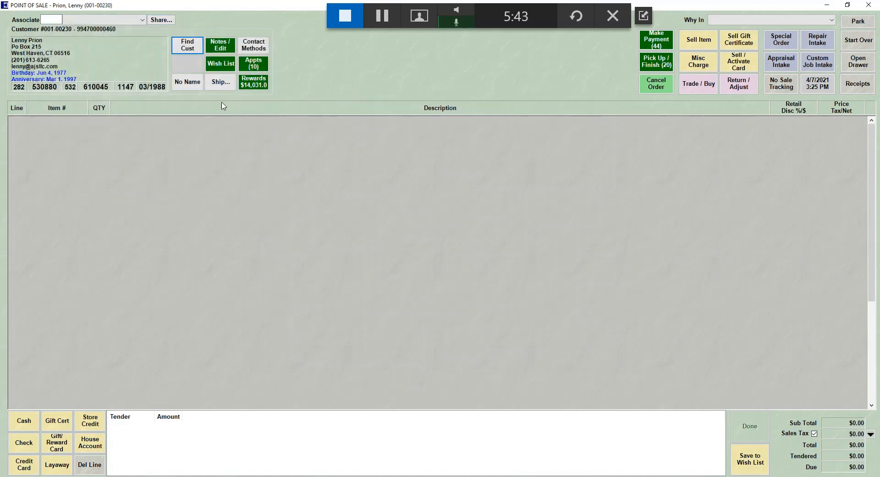
{"action": "left_click", "coordinate": [220, 63]}
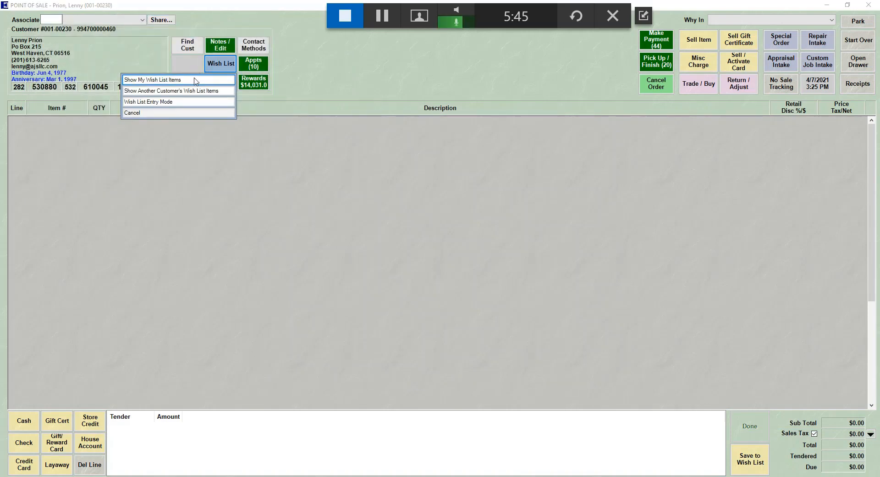
{"action": "left_click", "coordinate": [152, 79]}
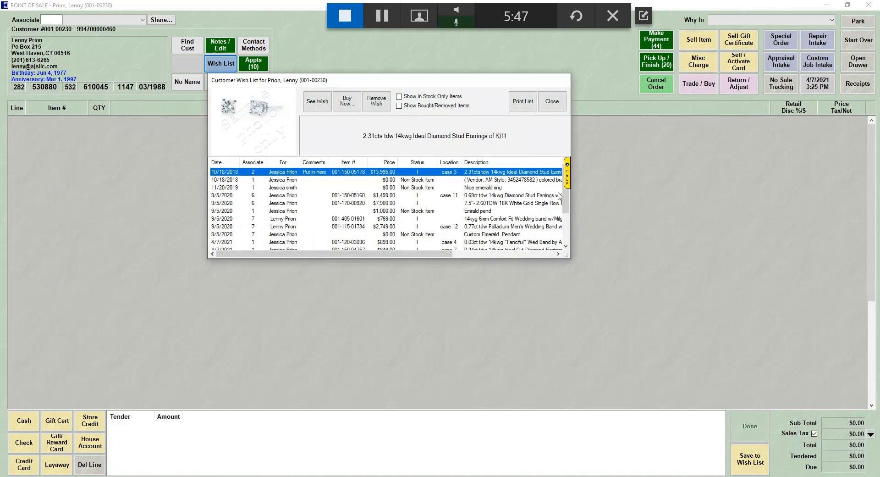
{"action": "mouse_move", "coordinate": [572, 274]}
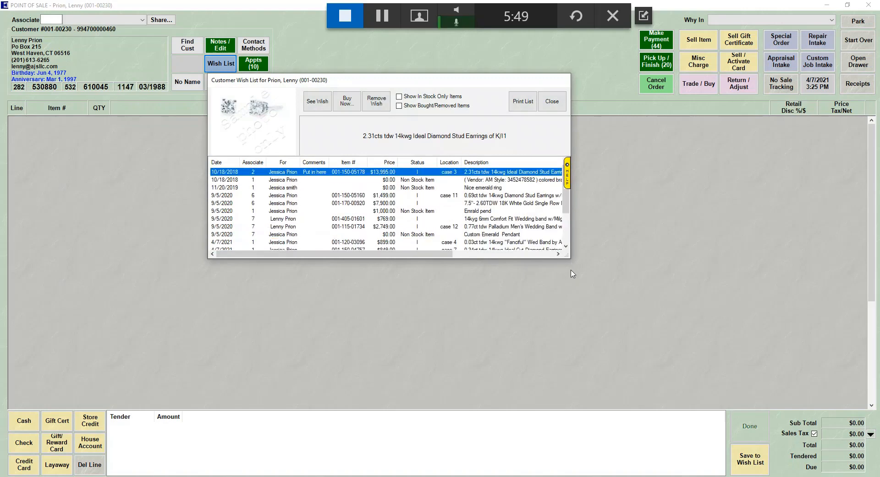
{"action": "scroll", "scroll_direction": "down", "scroll_amount": 3}
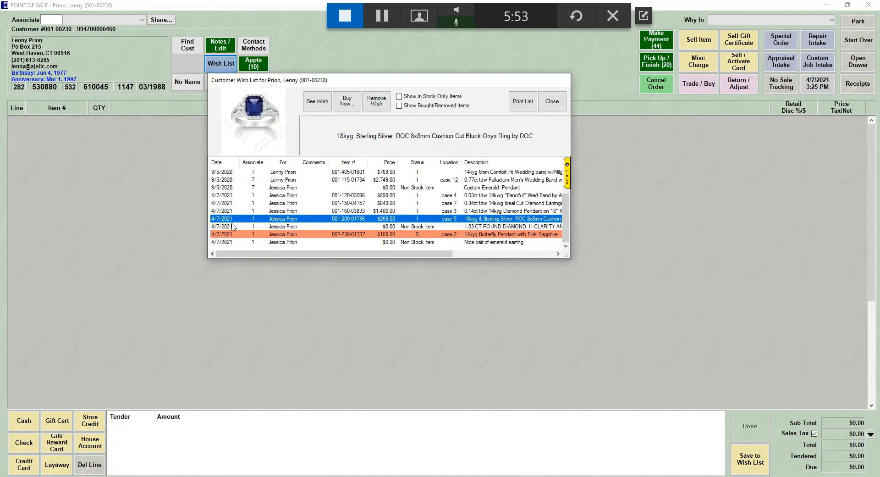
{"action": "left_click", "coordinate": [494, 242]}
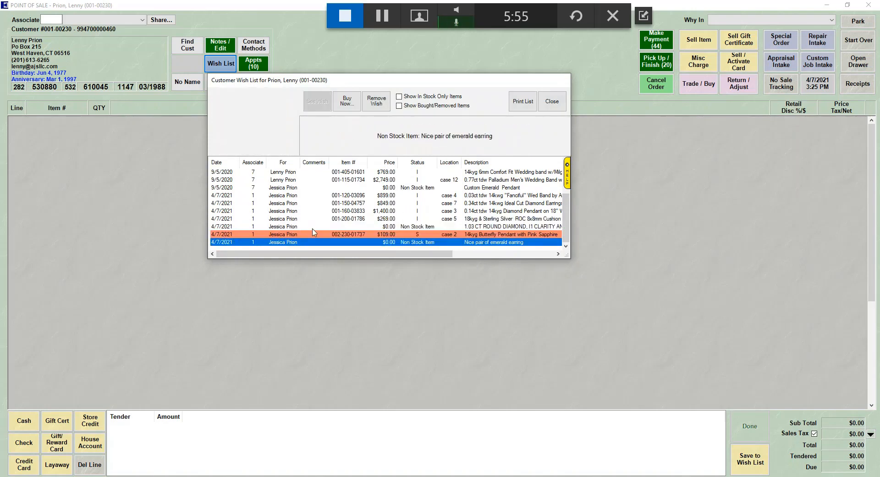
{"action": "left_click", "coordinate": [348, 234]}
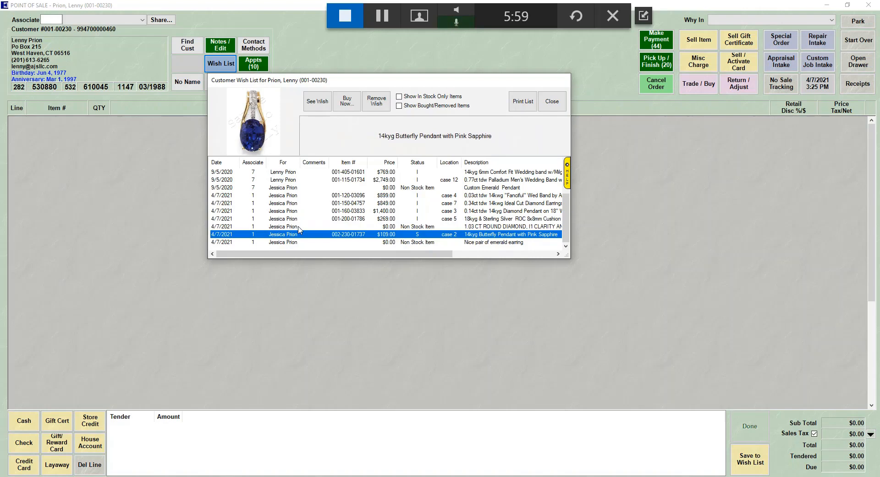
{"action": "left_click", "coordinate": [348, 218]}
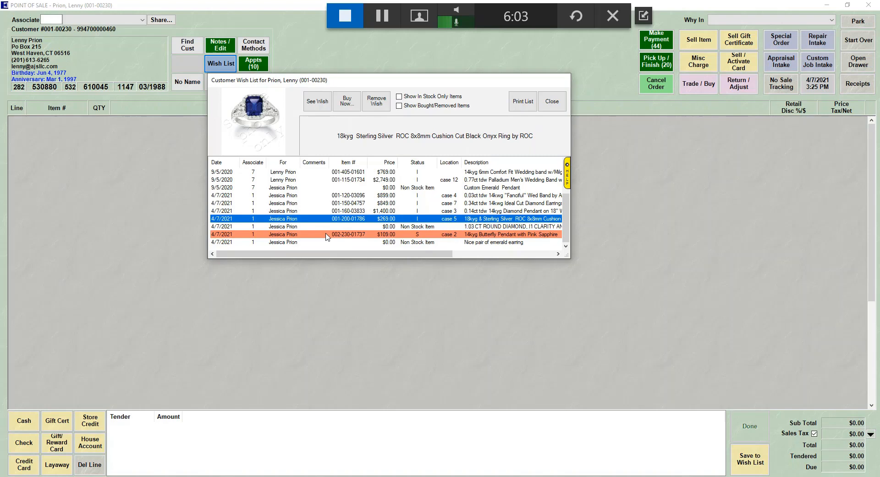
{"action": "mouse_move", "coordinate": [423, 224]}
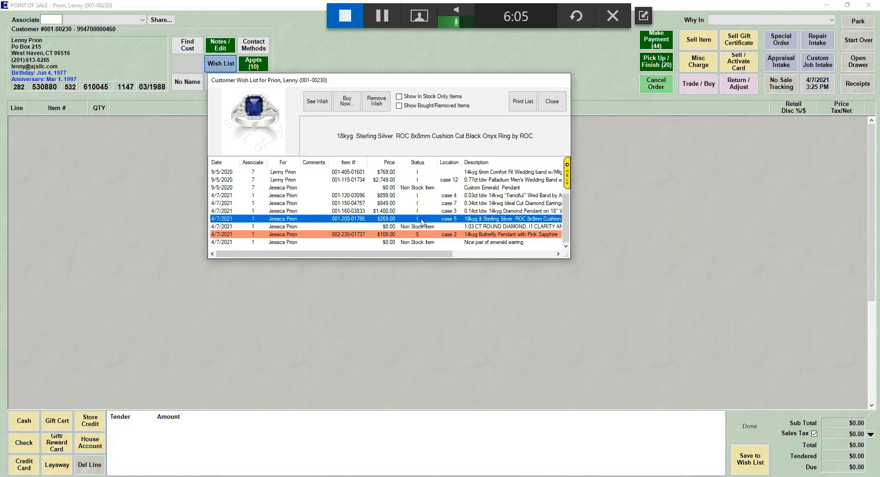